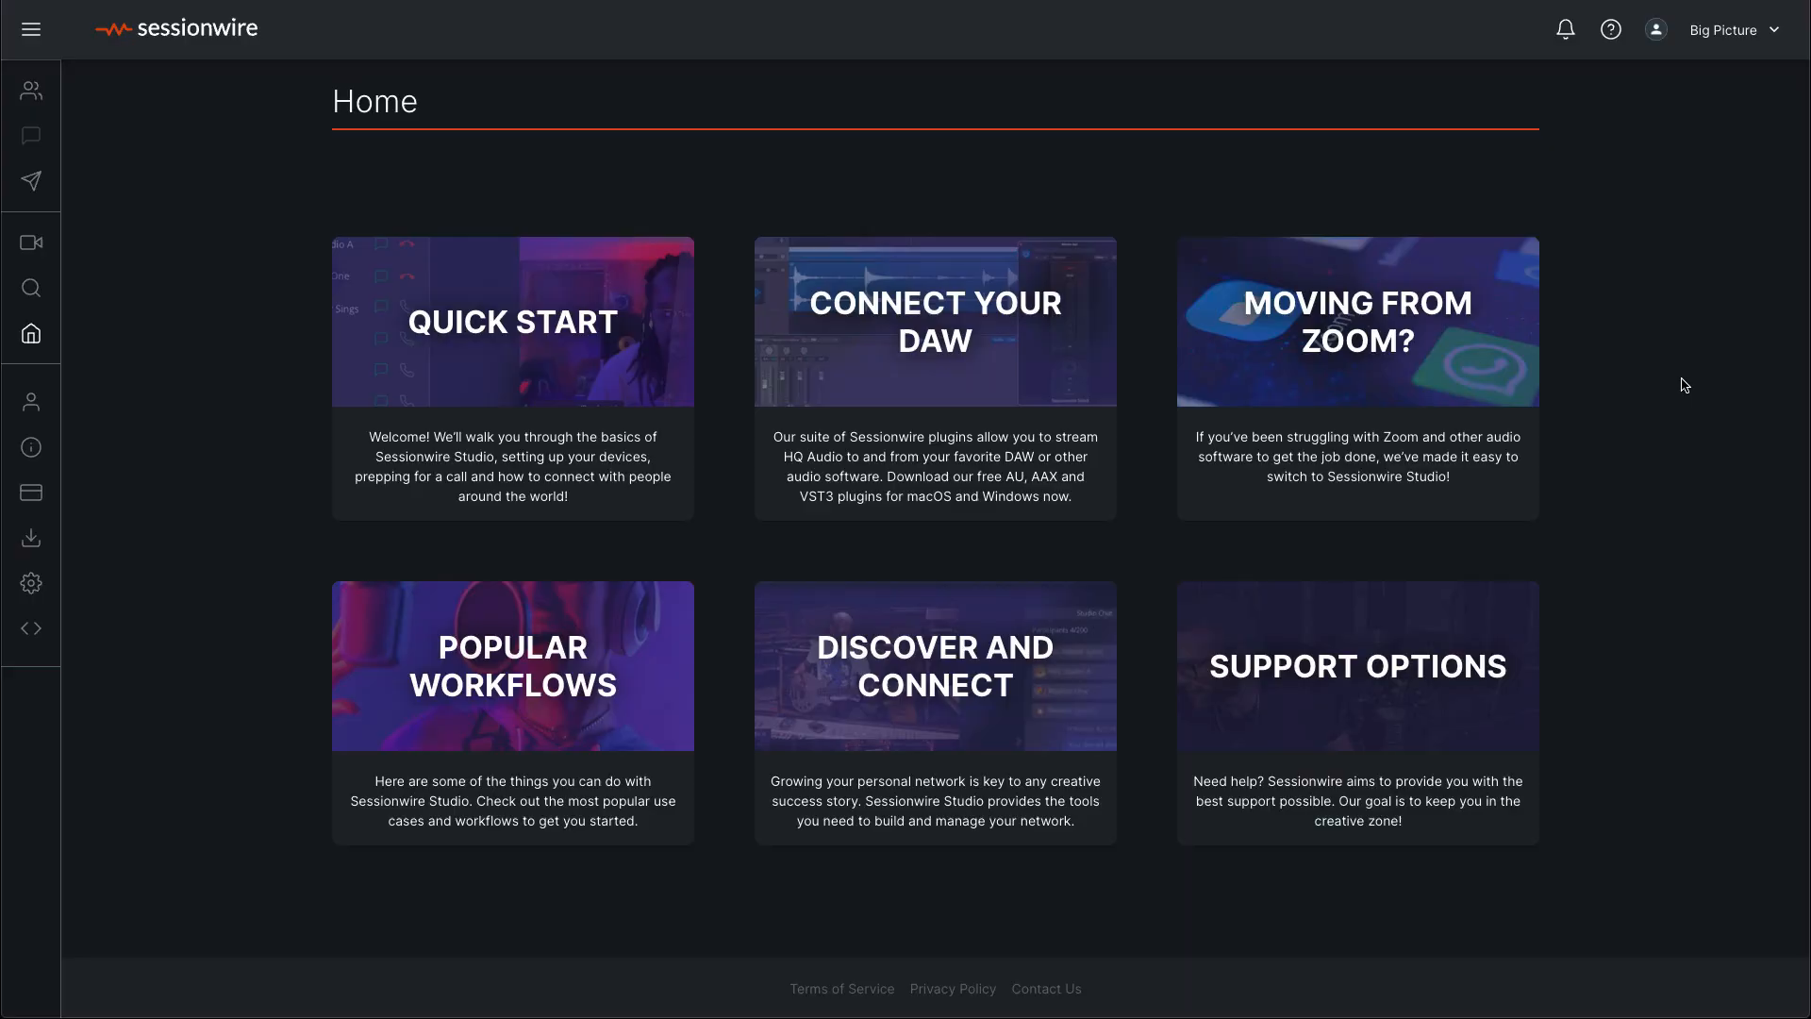
mouse_move(1590, 384)
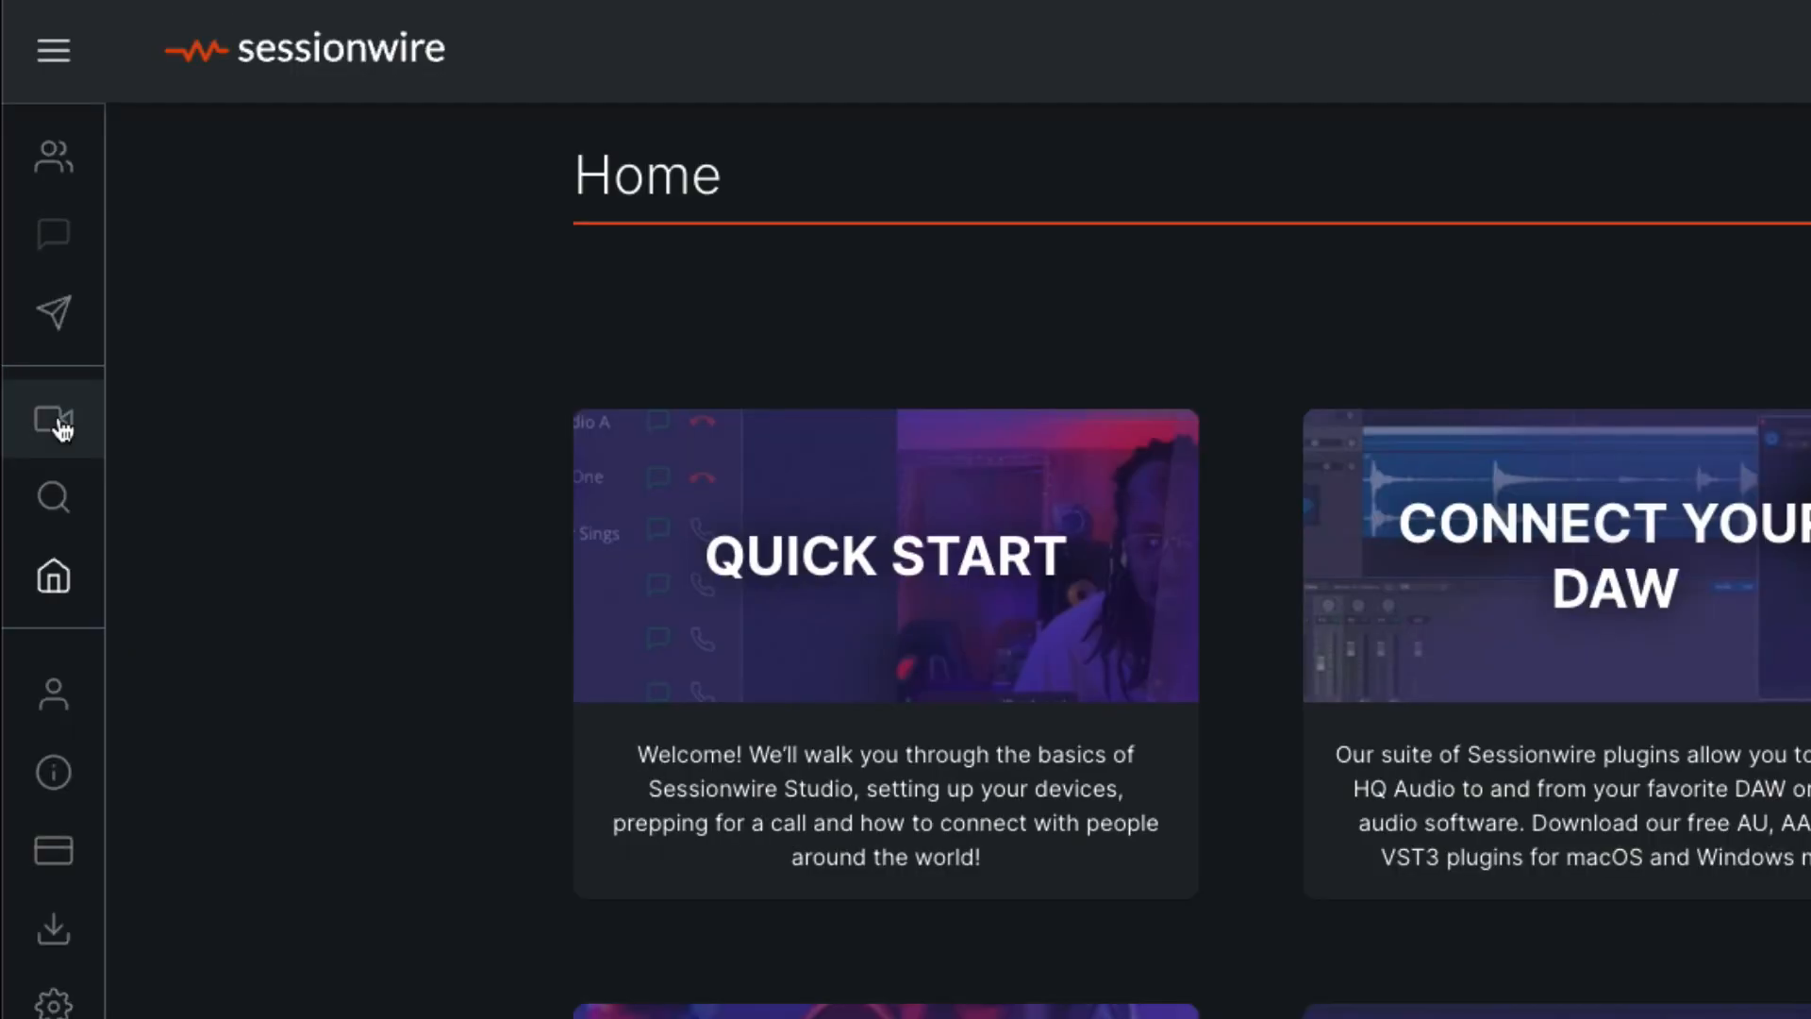
Enter your own studio call and set the talkback microphone to Orion Studio III USB
left_click(53, 419)
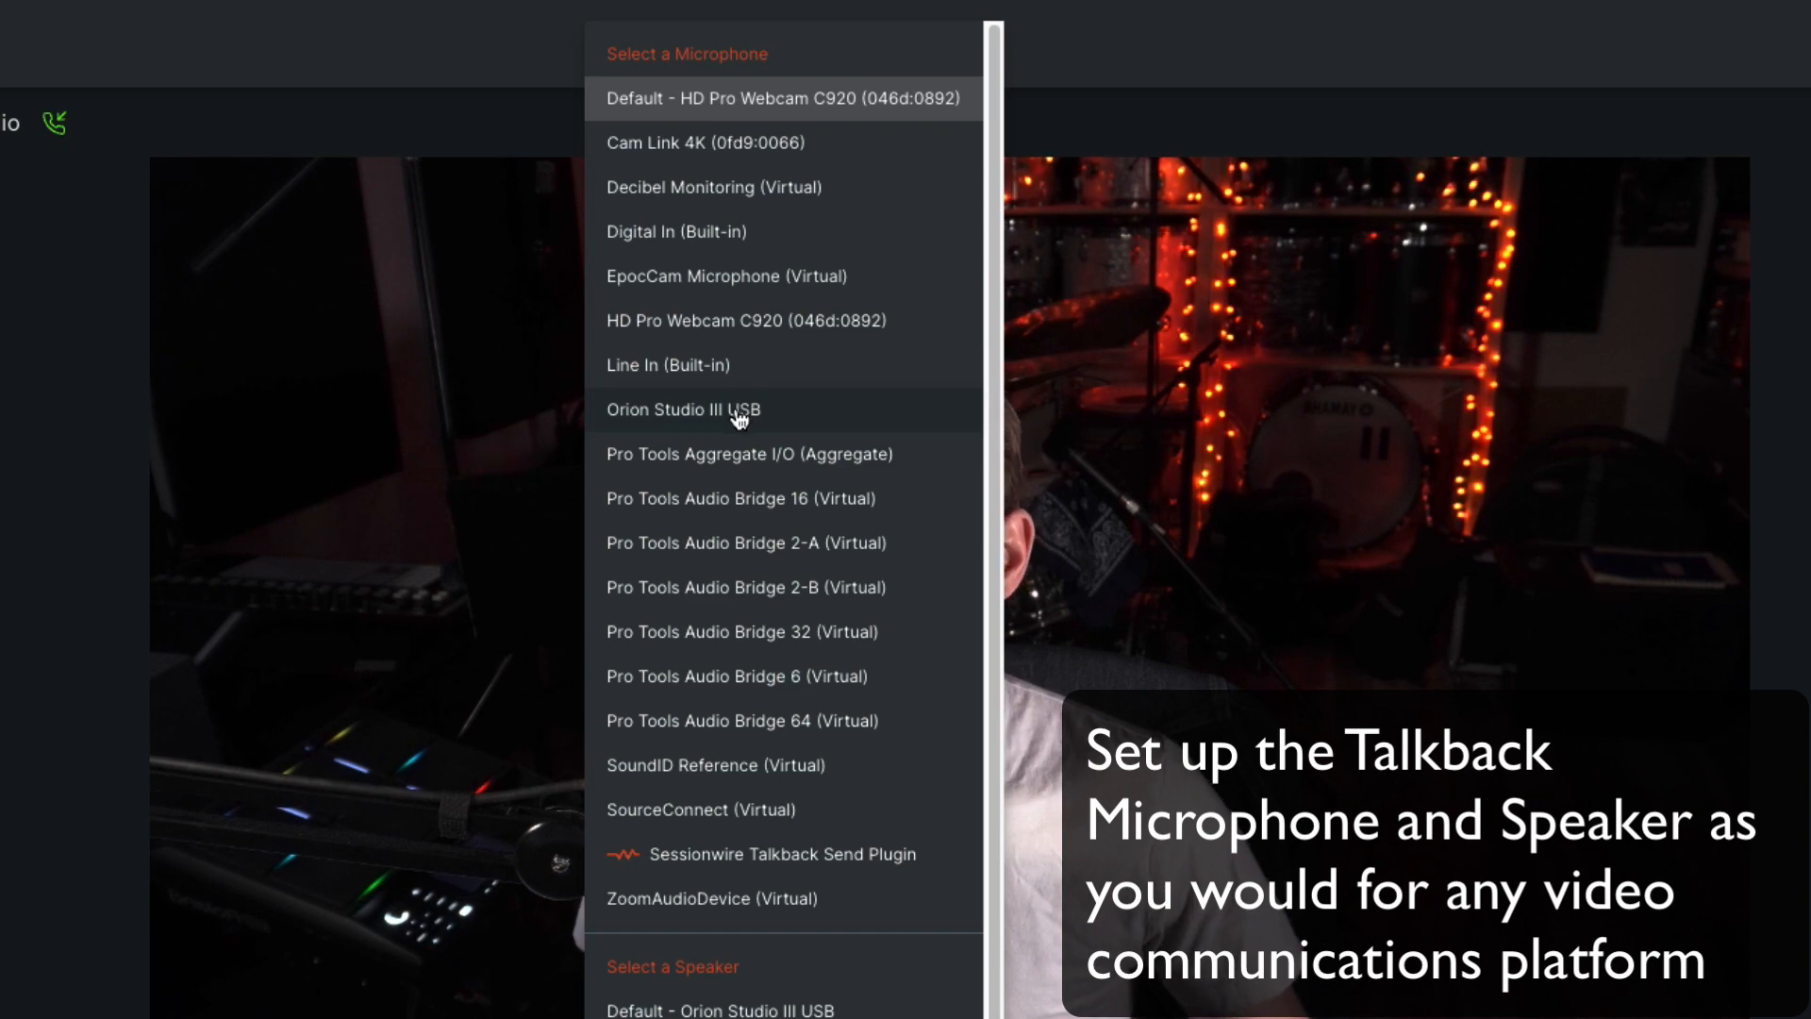
left_click(736, 409)
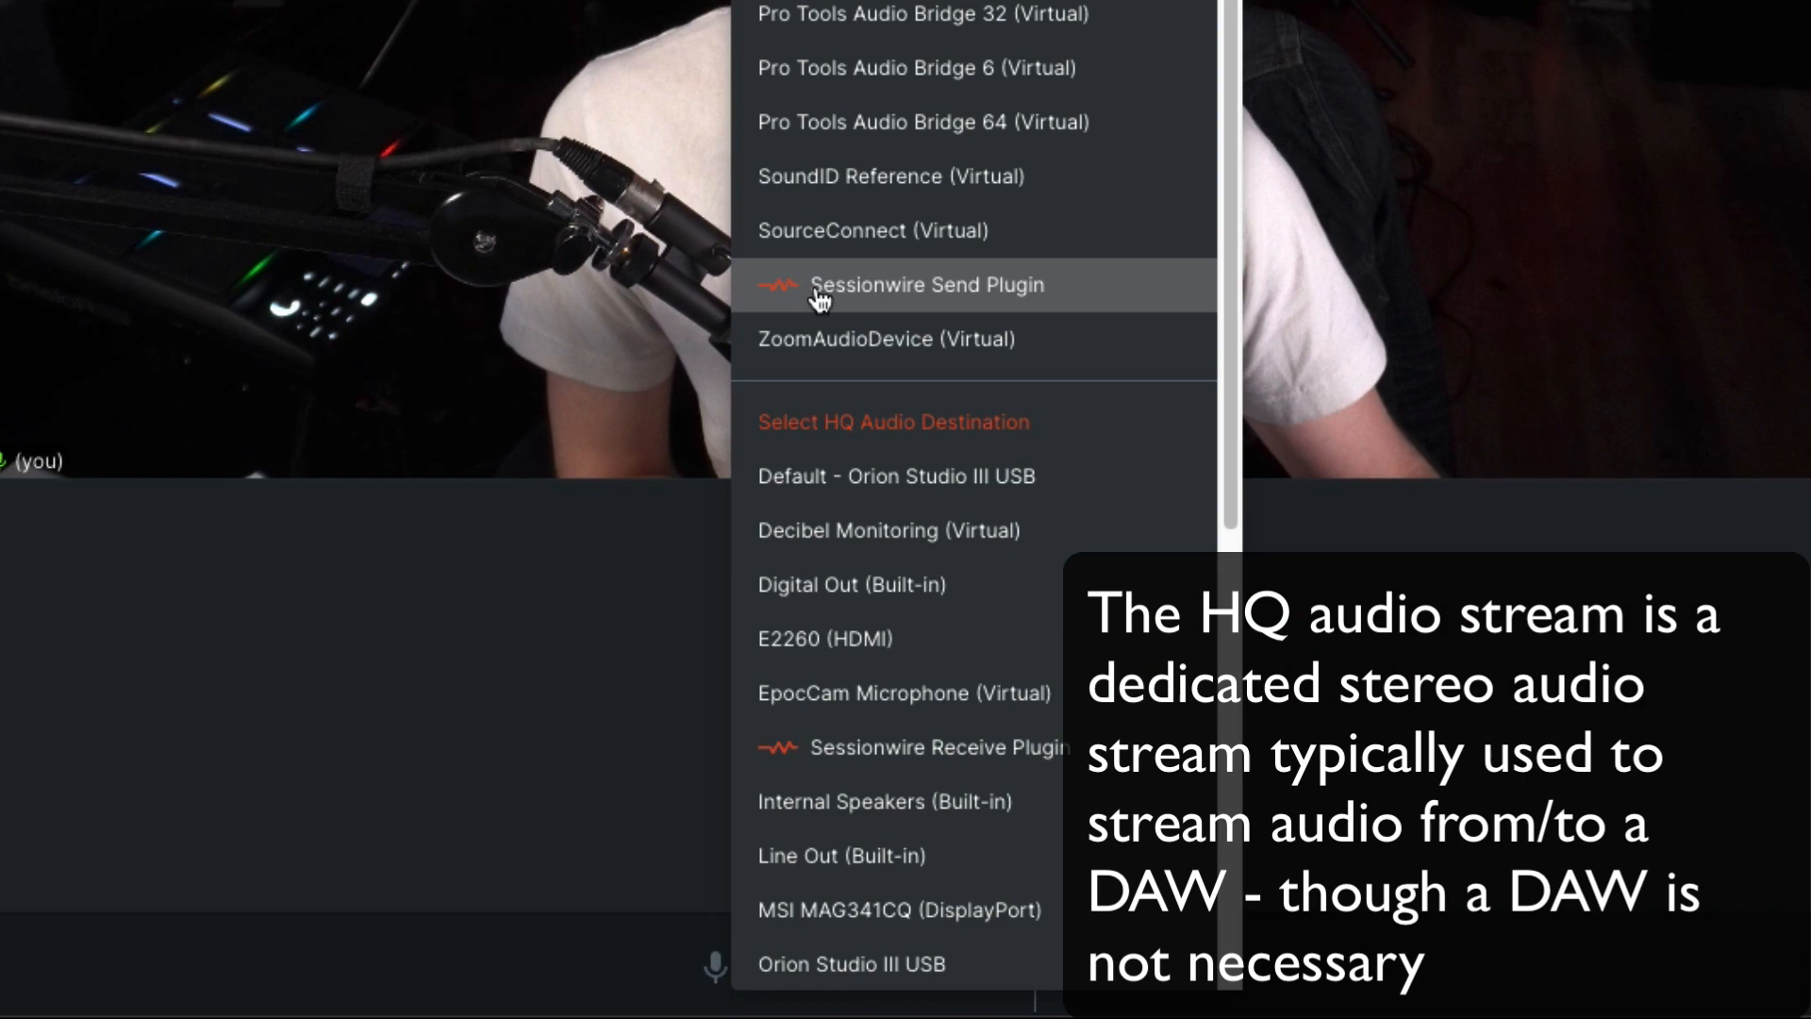
mouse_move(921, 300)
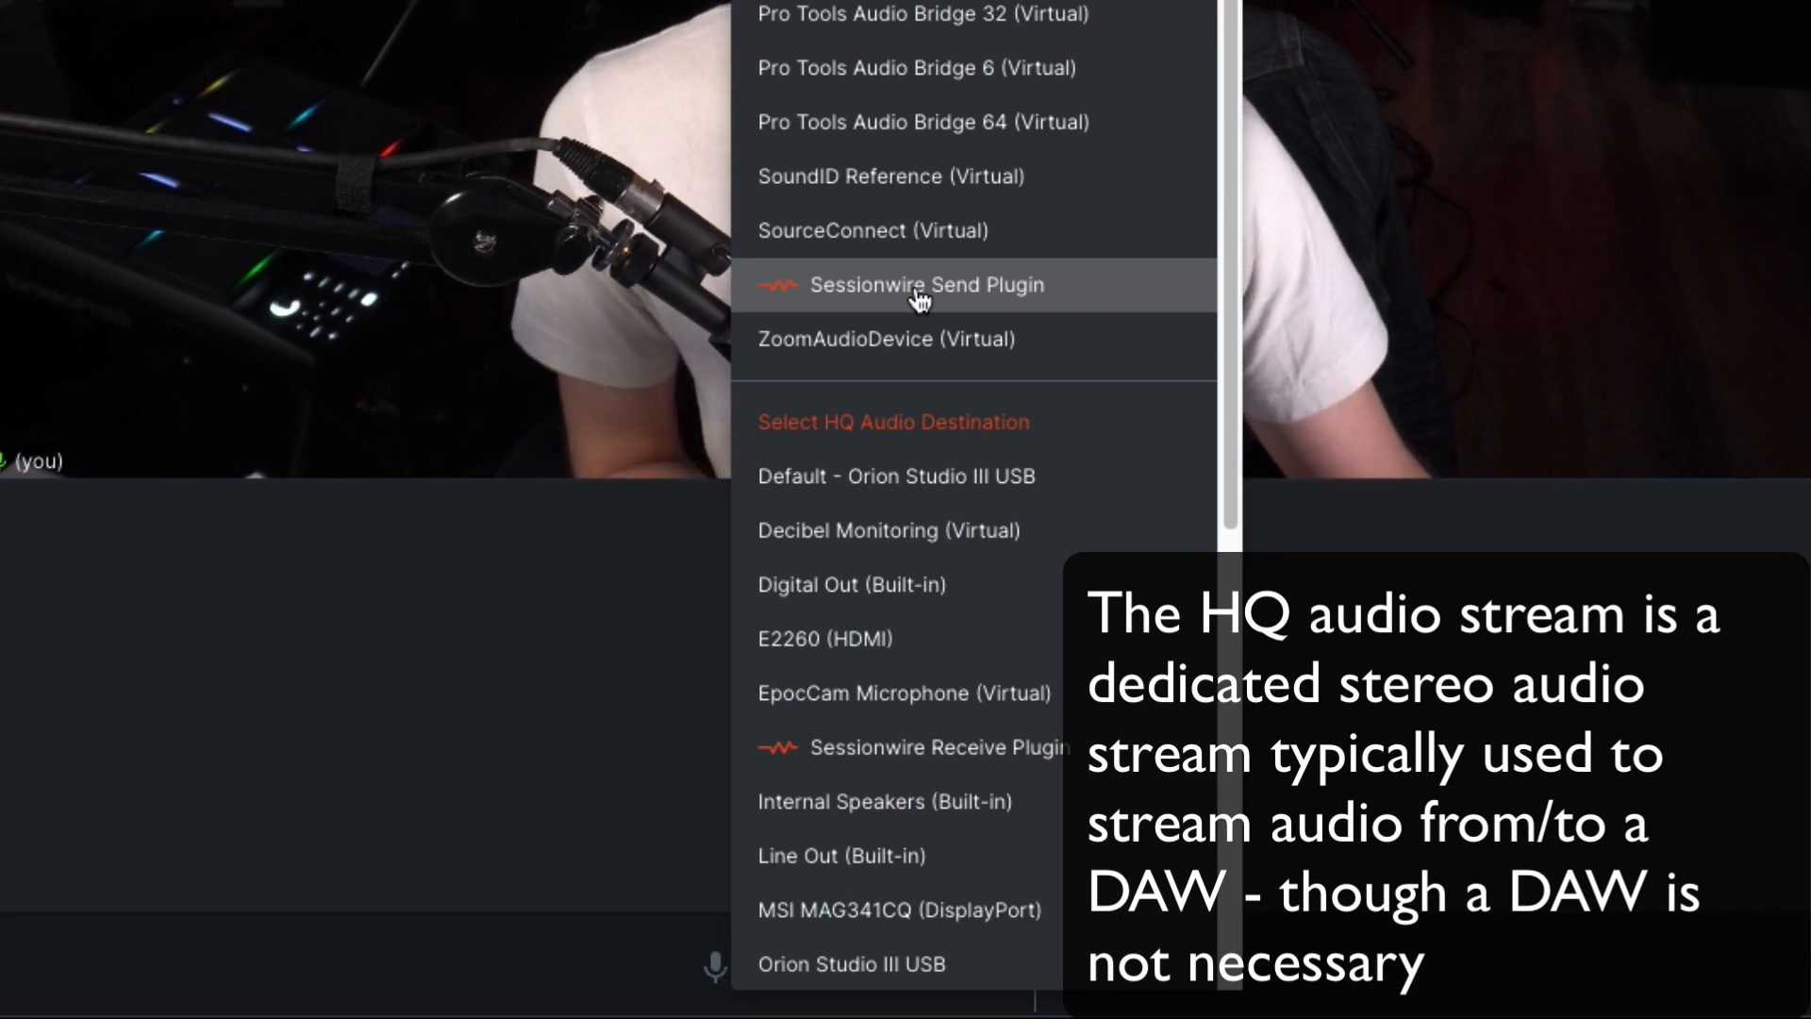
Route HQ audio from Sessionwire Send Plugin to Orion Studio III USB and dismiss the device list
scroll("down", 3)
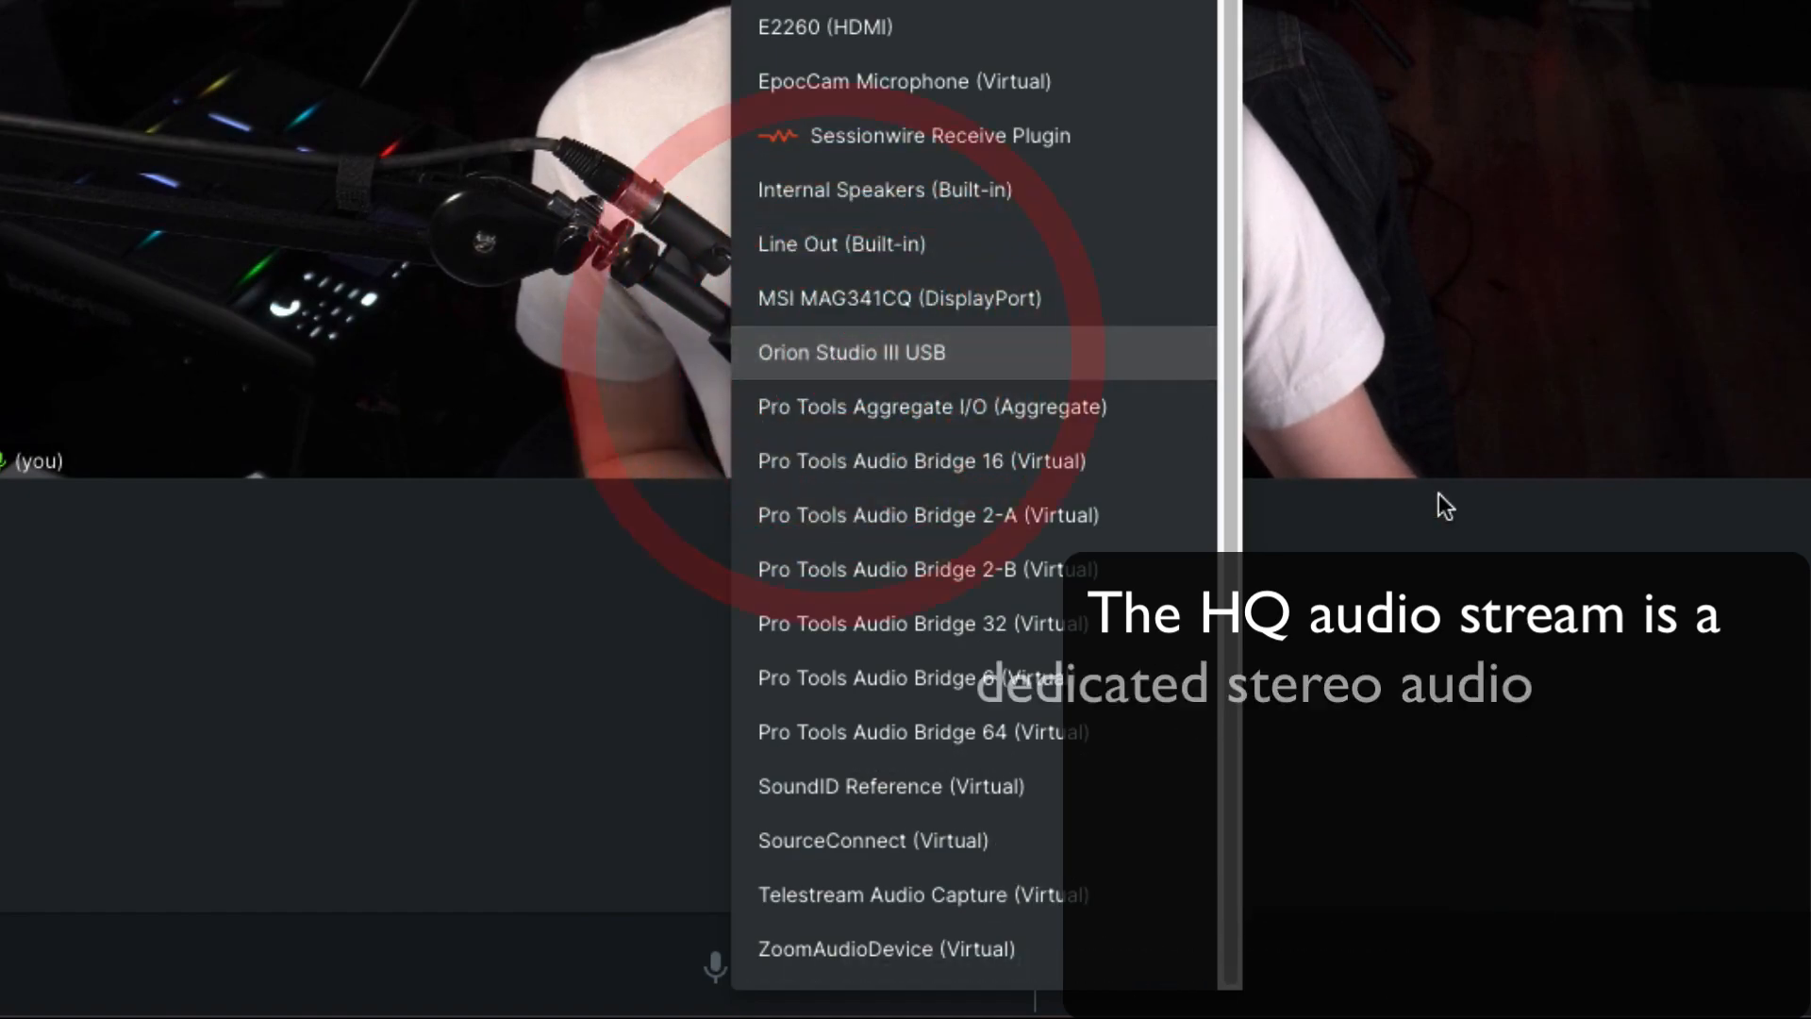
left_click(853, 353)
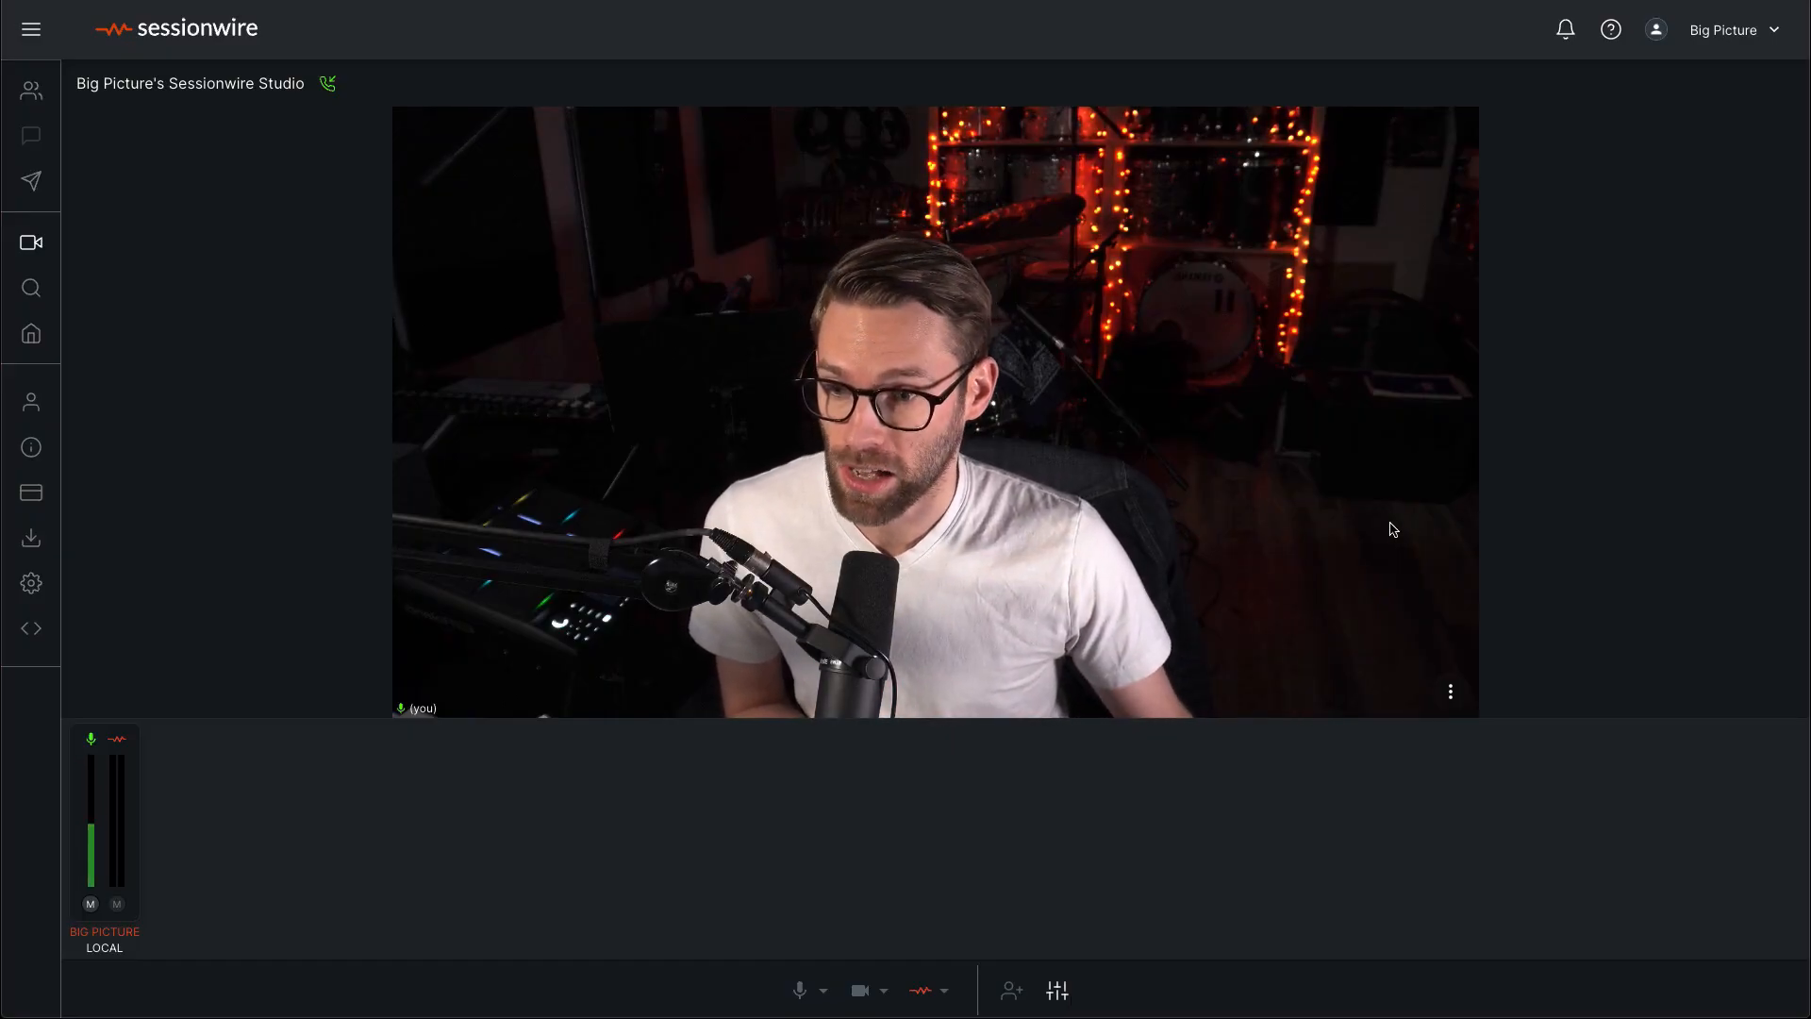
Copy the studio call's invite link to the clipboard via Invite Participants
left_click(1009, 989)
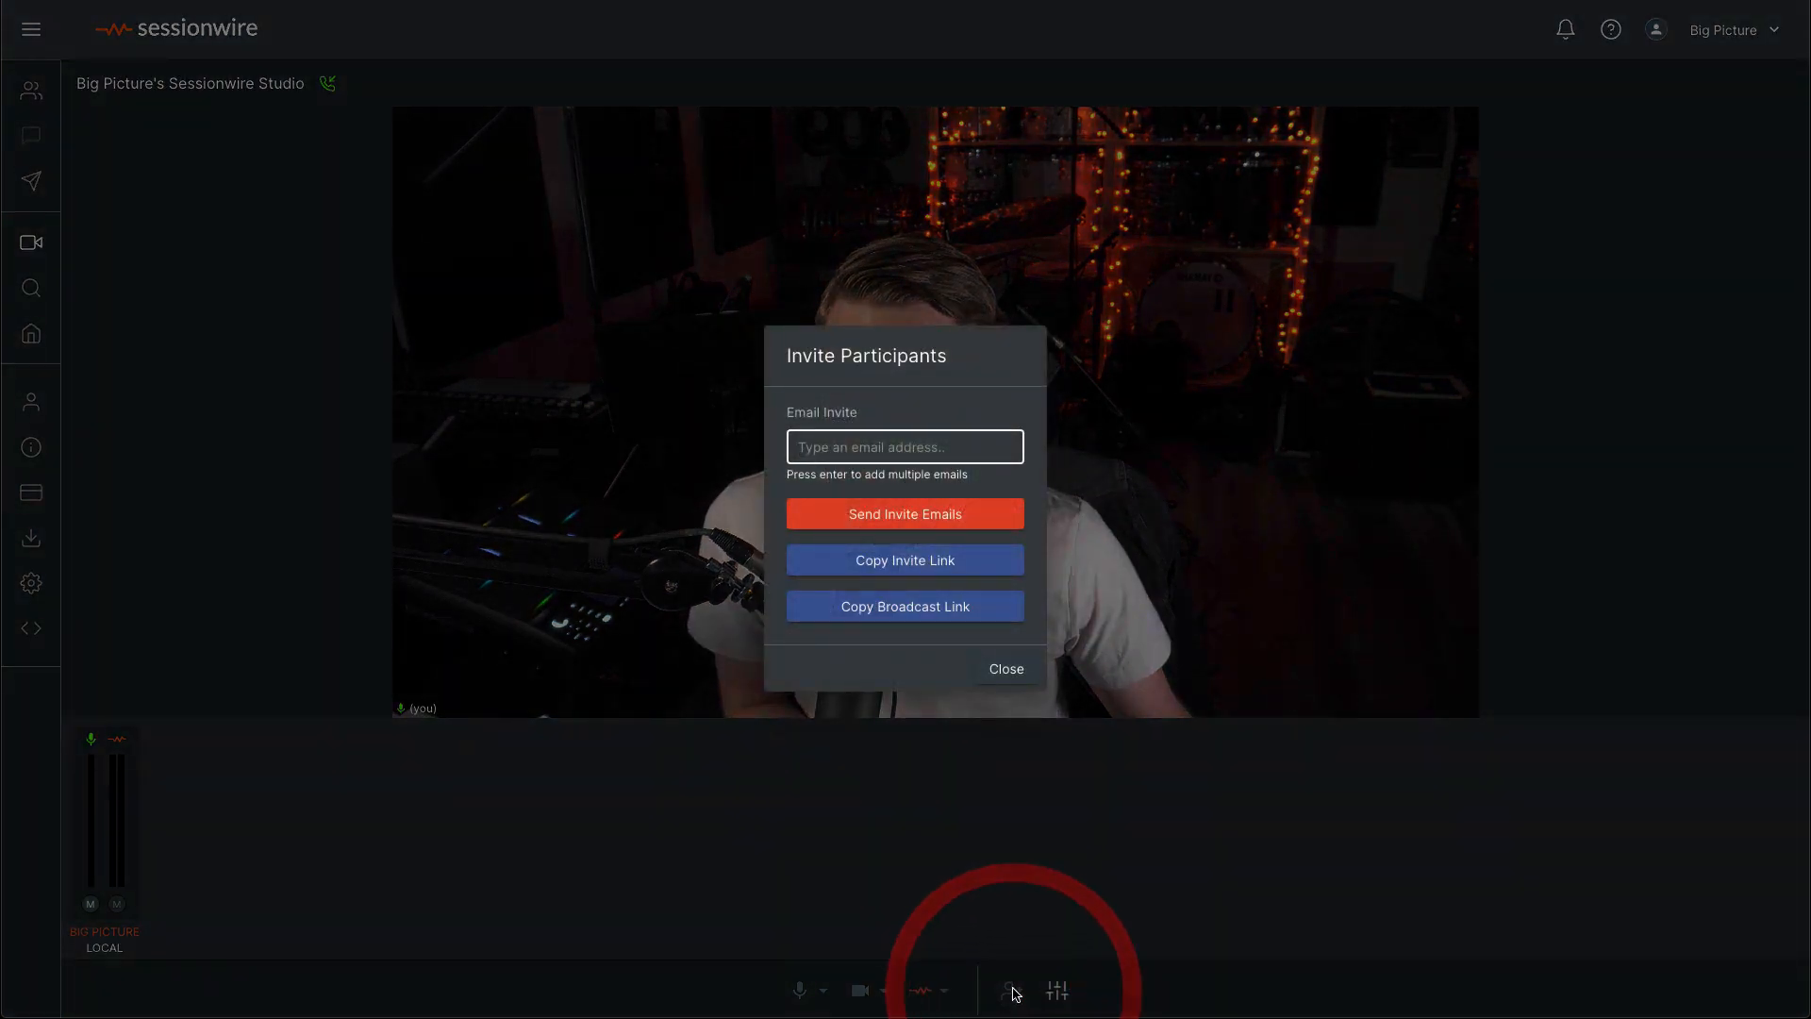
left_click(905, 558)
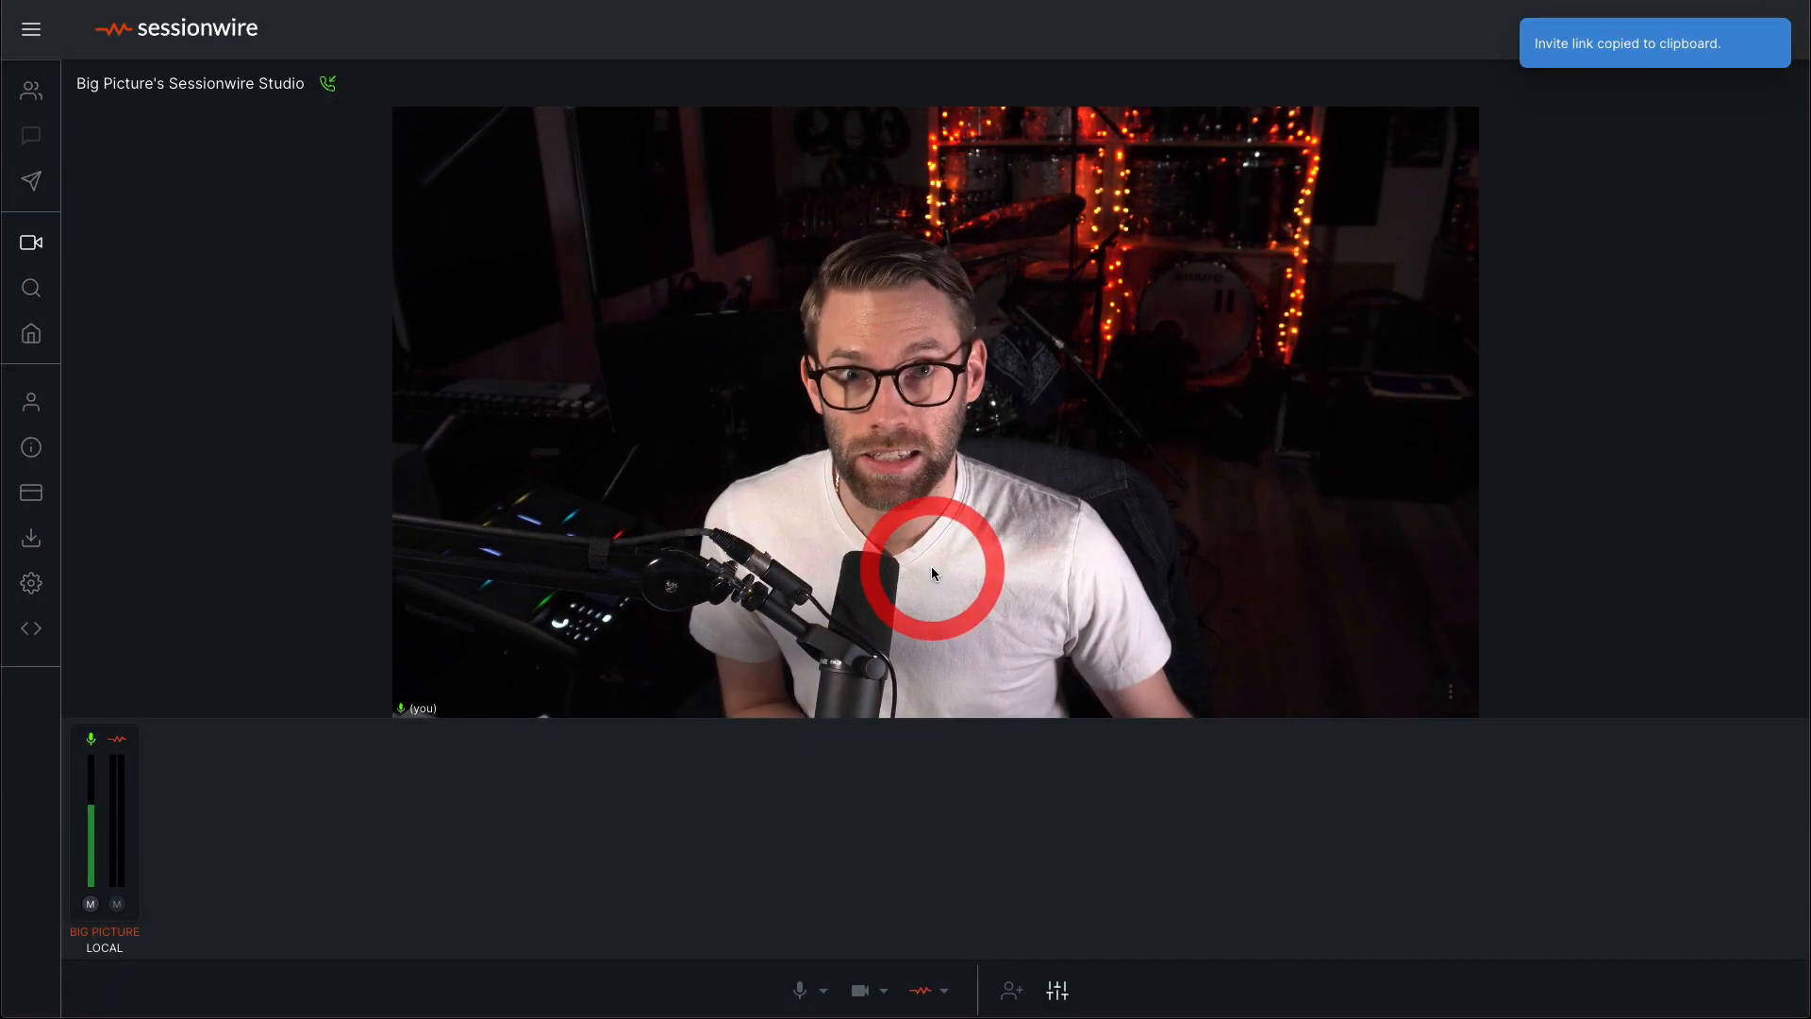